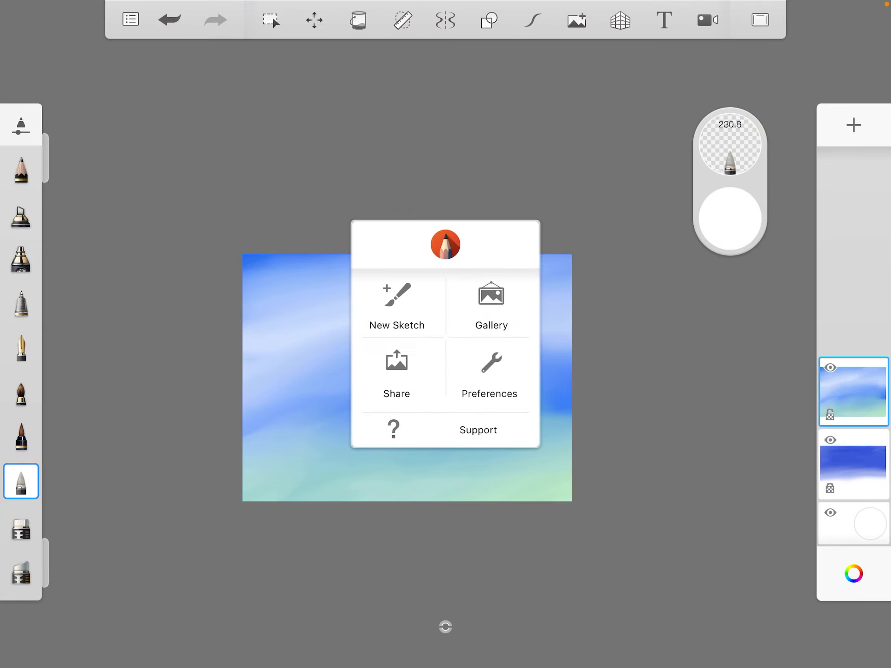
Start a new sketch, discarding the current blue-green sketch without saving.
click(396, 307)
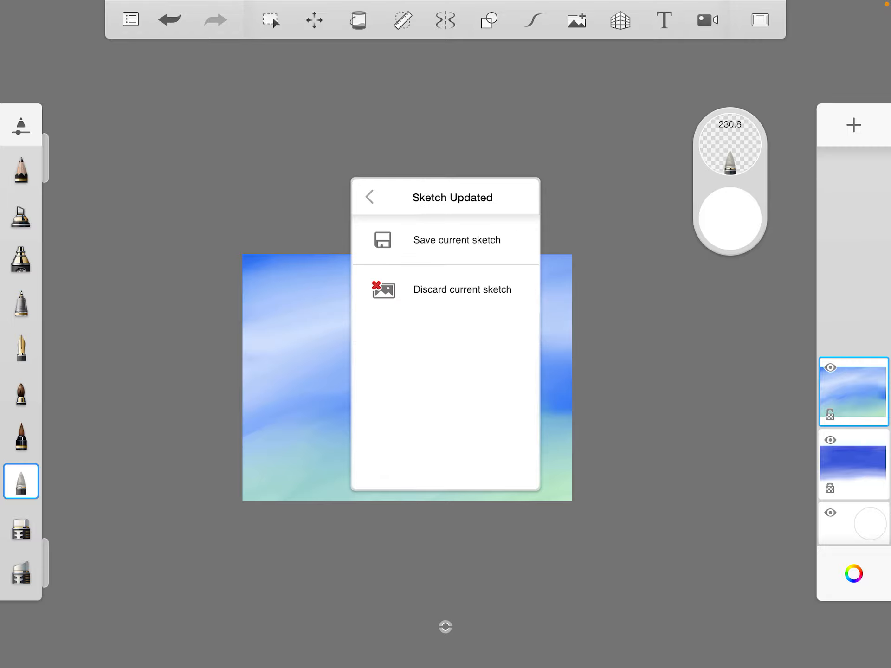
click(462, 289)
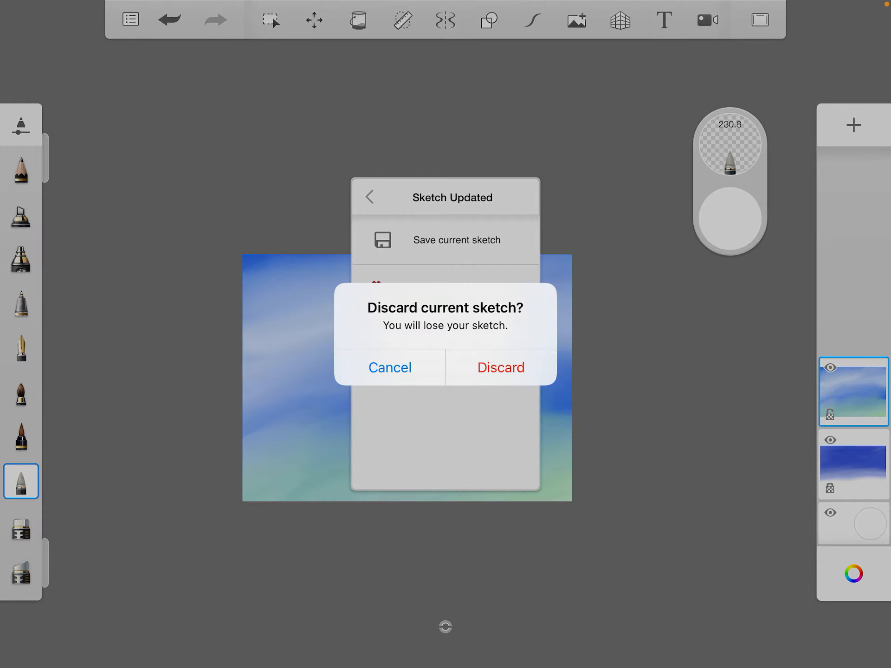
click(500, 368)
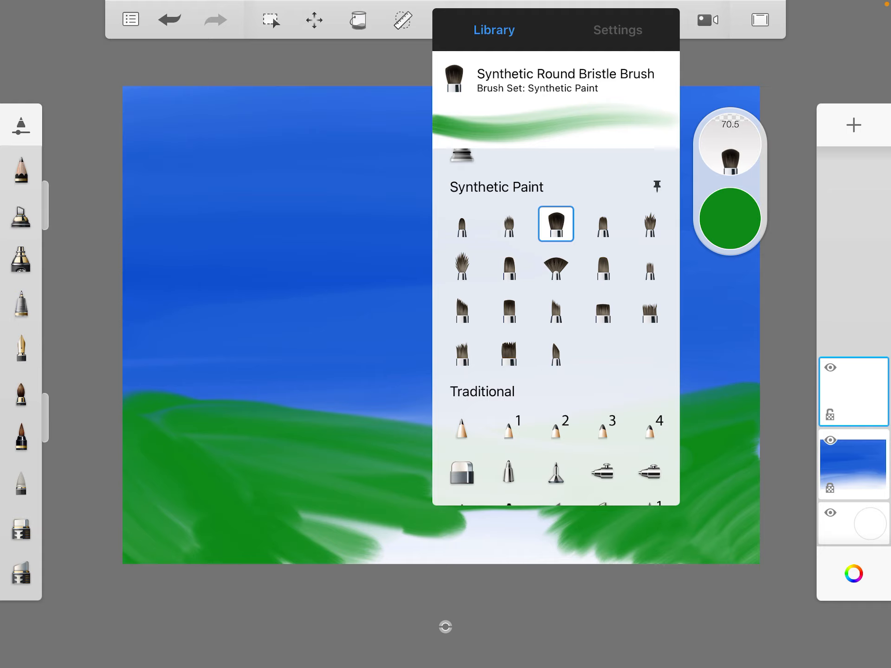
Switch to the Synthetic Round Bristle Brush for blocking in the green hills.
click(21, 482)
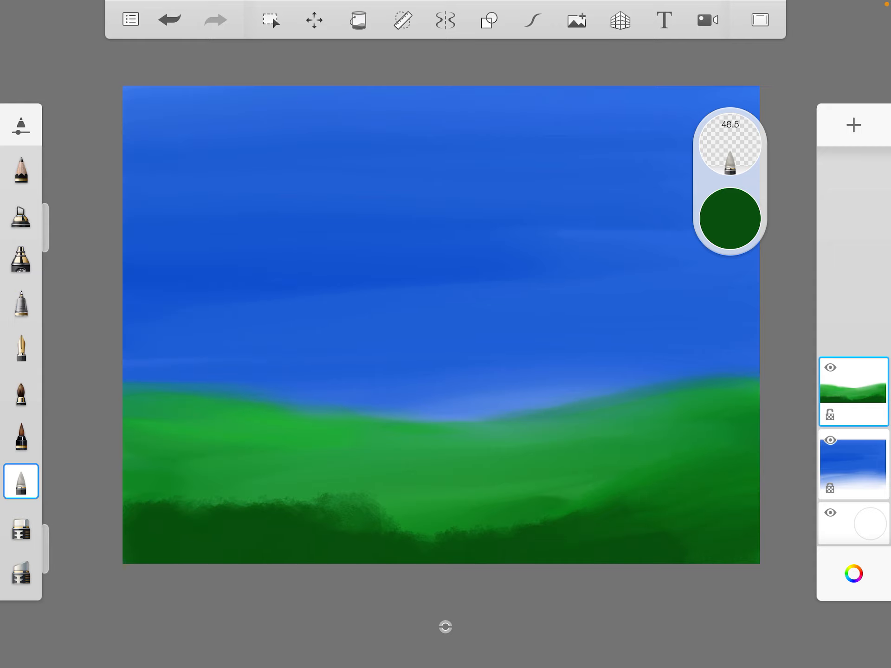